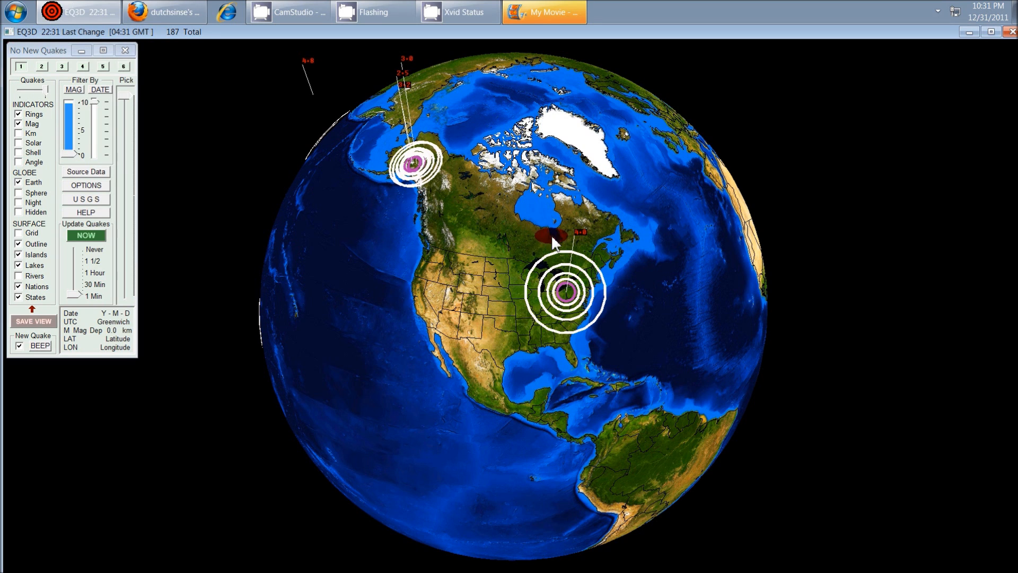
mouse_move(583, 241)
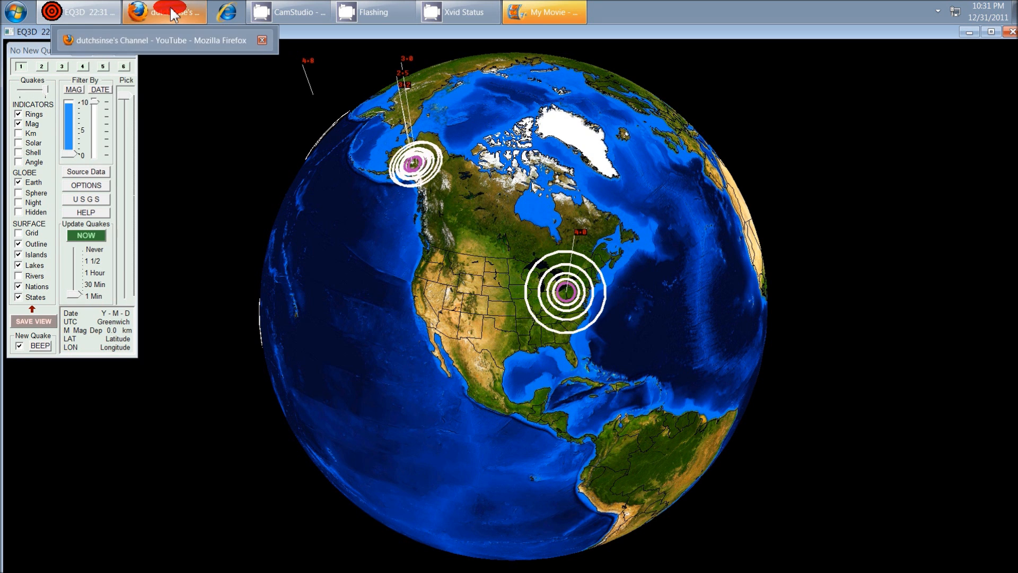
Step: Bring up the DUTCHSINSE Youngstown quake blog post in Firefox and read down through it
left_click(164, 12)
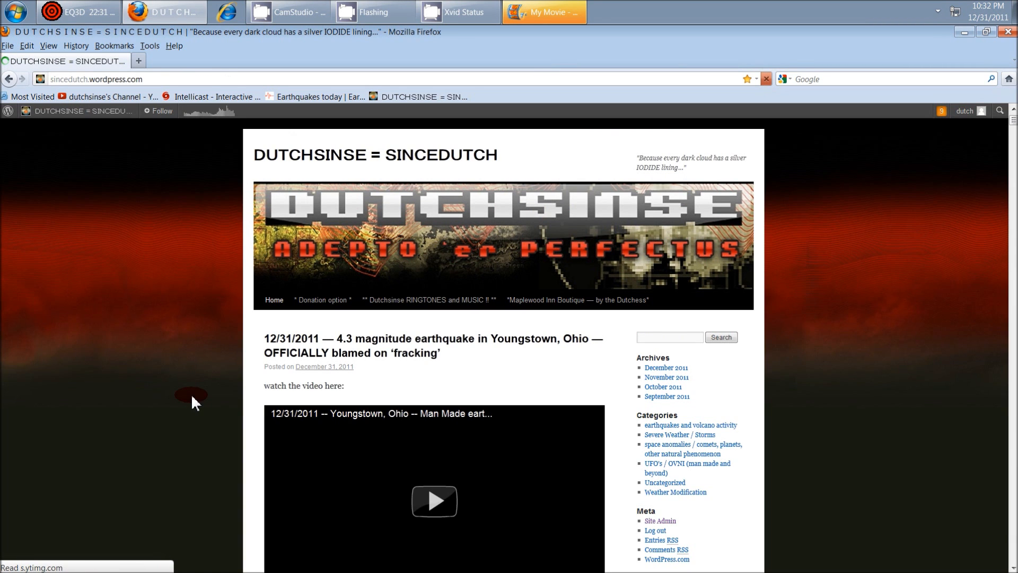
scroll("down", 3)
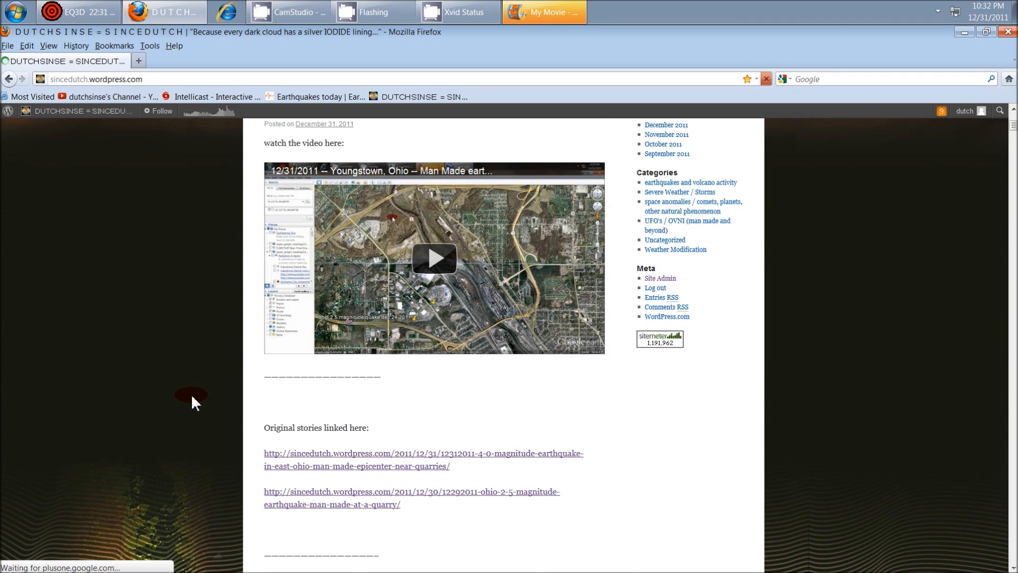
scroll("down", 3)
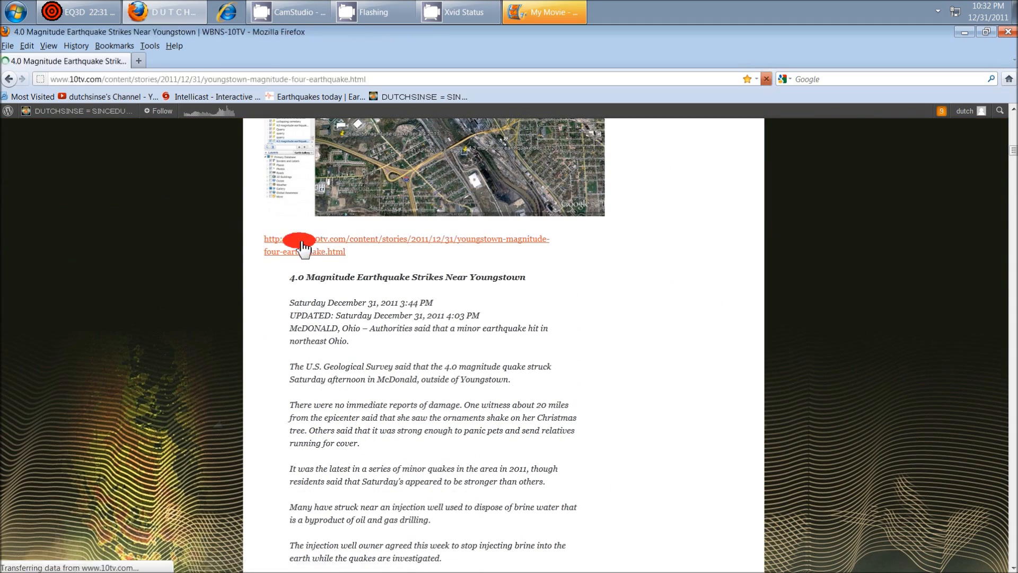
Step: Read the 10TV story '4.0 Magnitude Earthquake Strikes Near Youngstown' through the brine-injection paragraphs
left_click(301, 243)
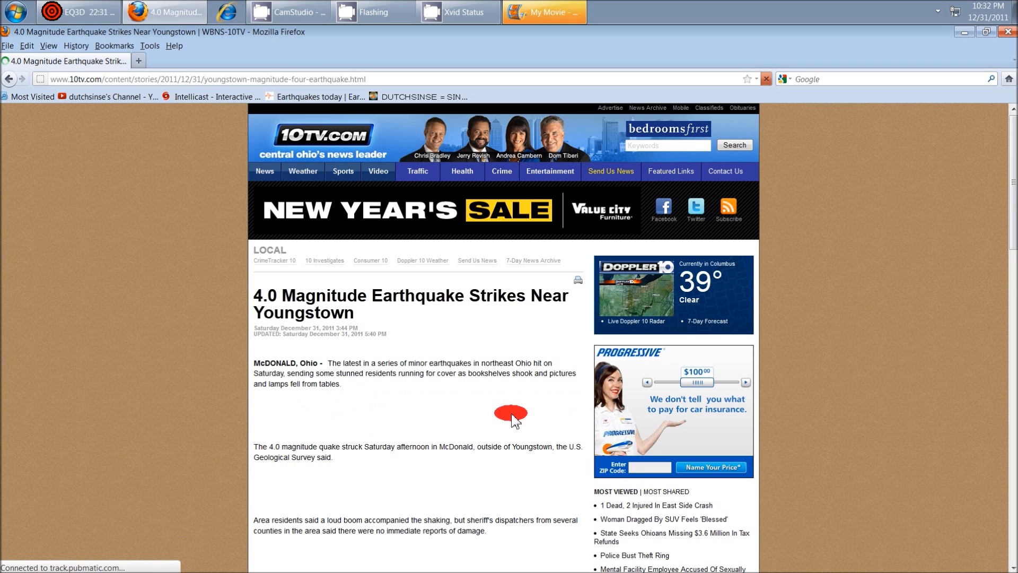
scroll("down", 3)
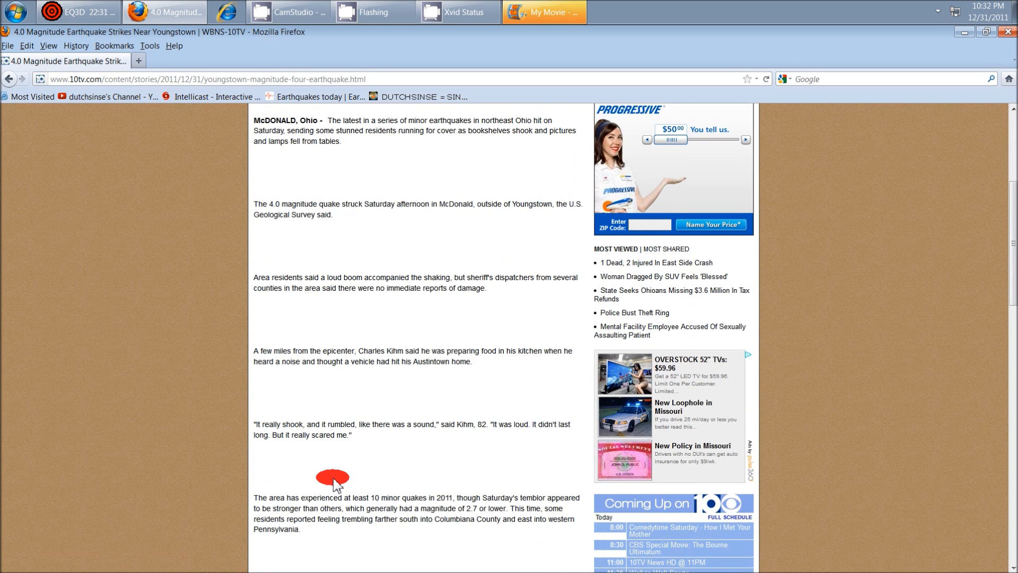
scroll("down", 3)
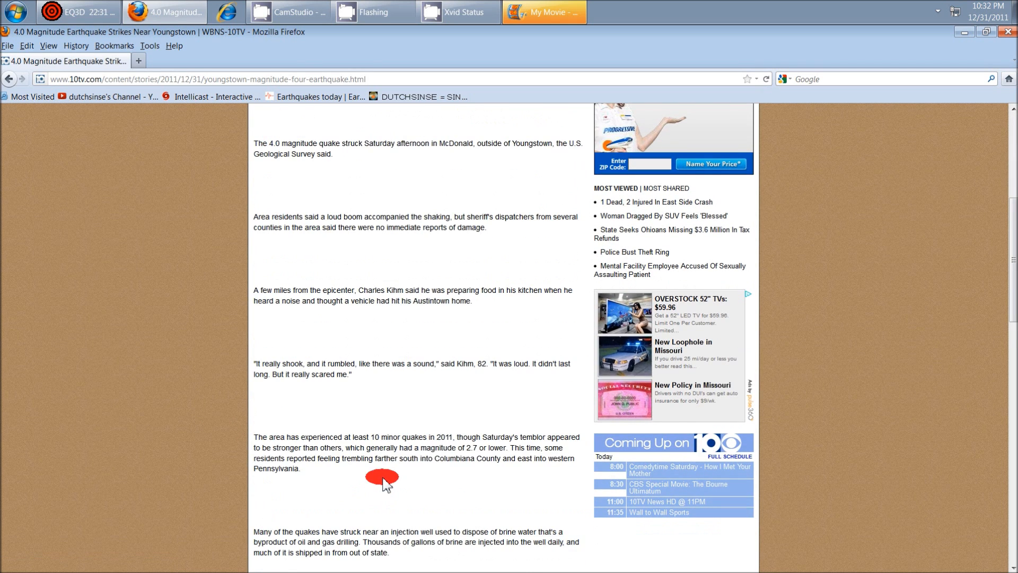
scroll("down", 3)
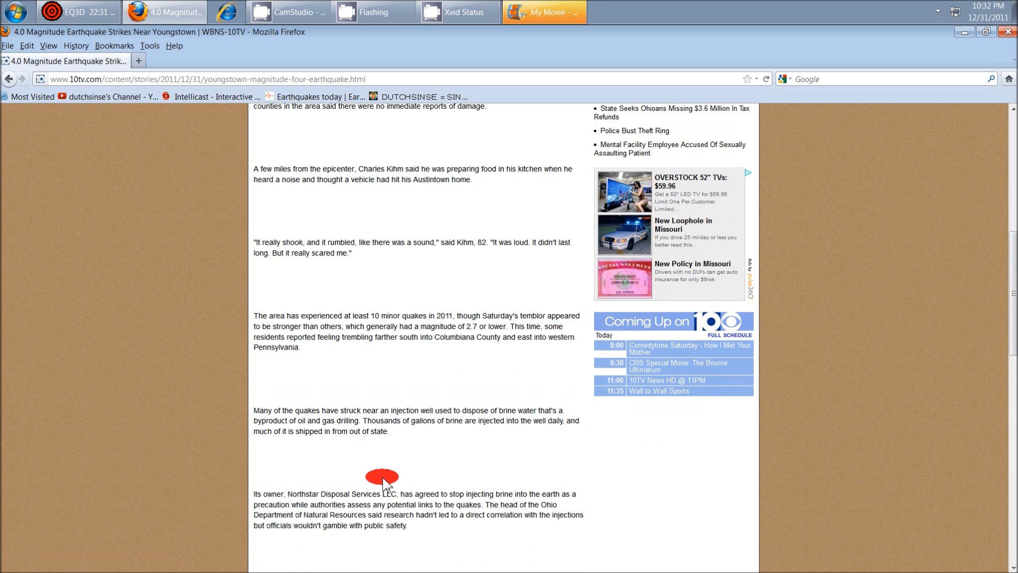
scroll("down", 3)
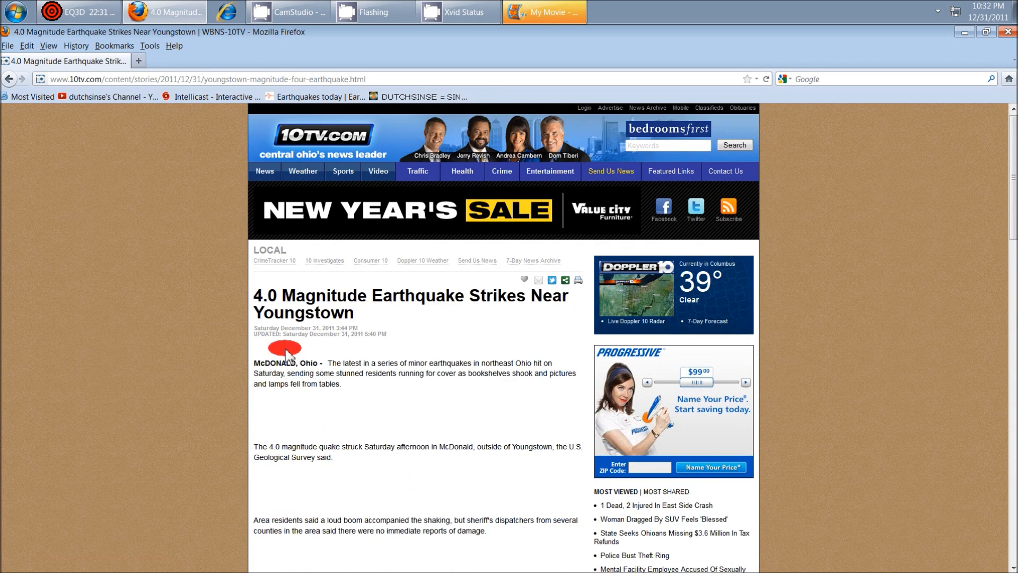
mouse_move(9, 78)
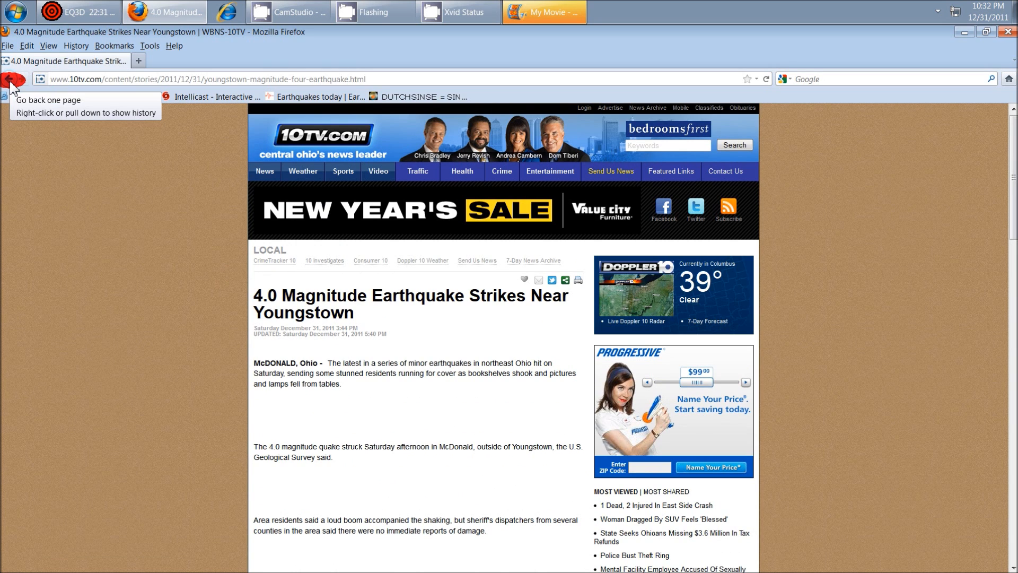
Step: Return to the blog and view the 12/29/2011 Ohio 2.5 quarry quake post's screenshots
left_click(9, 79)
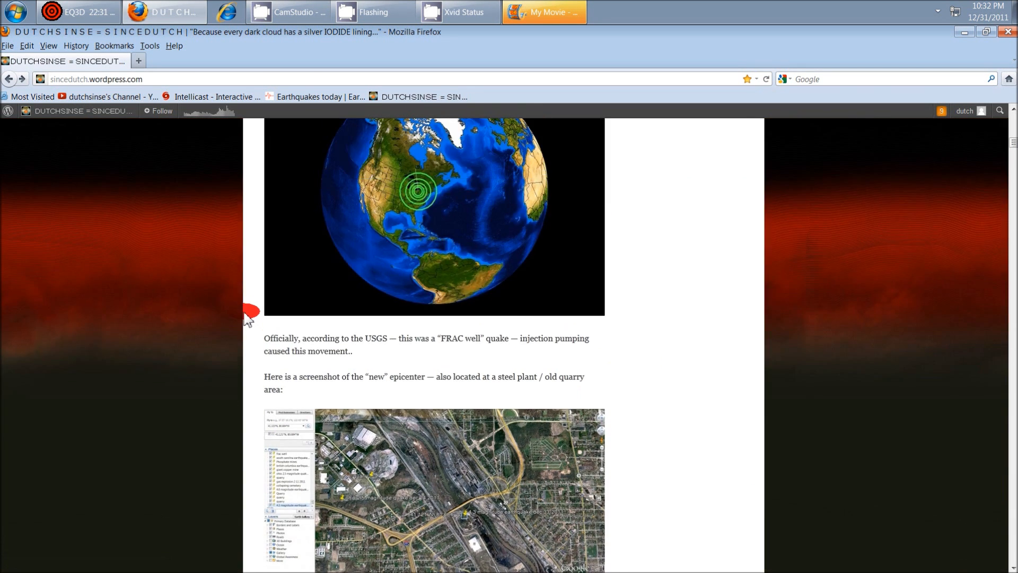
scroll("down", 3)
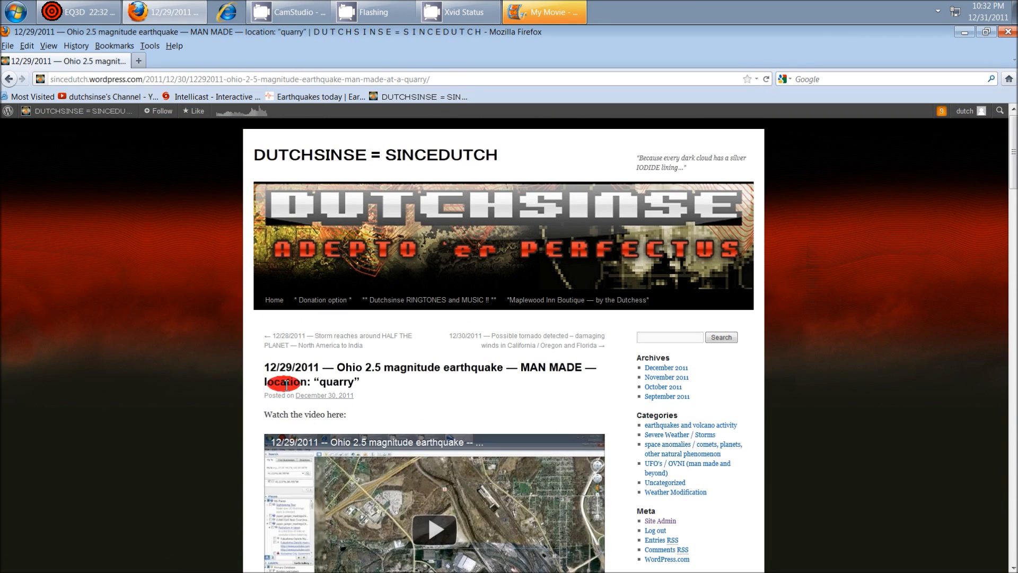
scroll("down", 3)
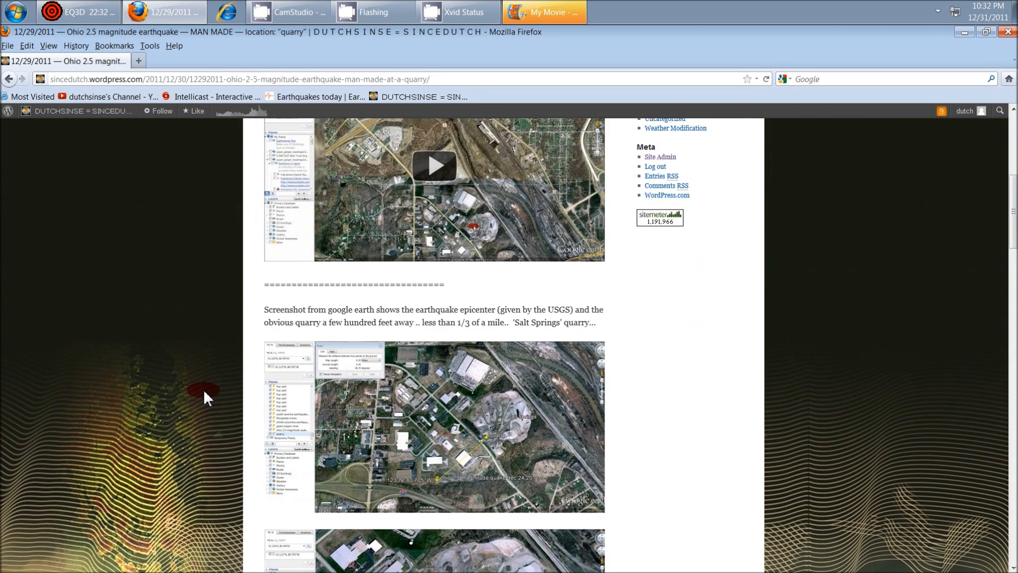
scroll("down", 3)
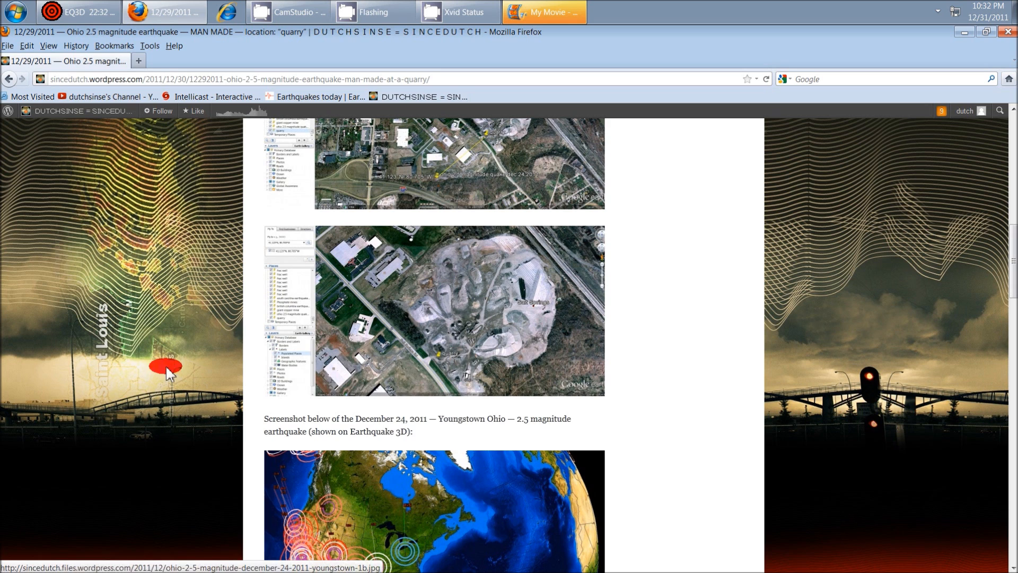
Step: Switch to Earthquake3D and open the USGS details for the Ohio quake marker
left_click(78, 12)
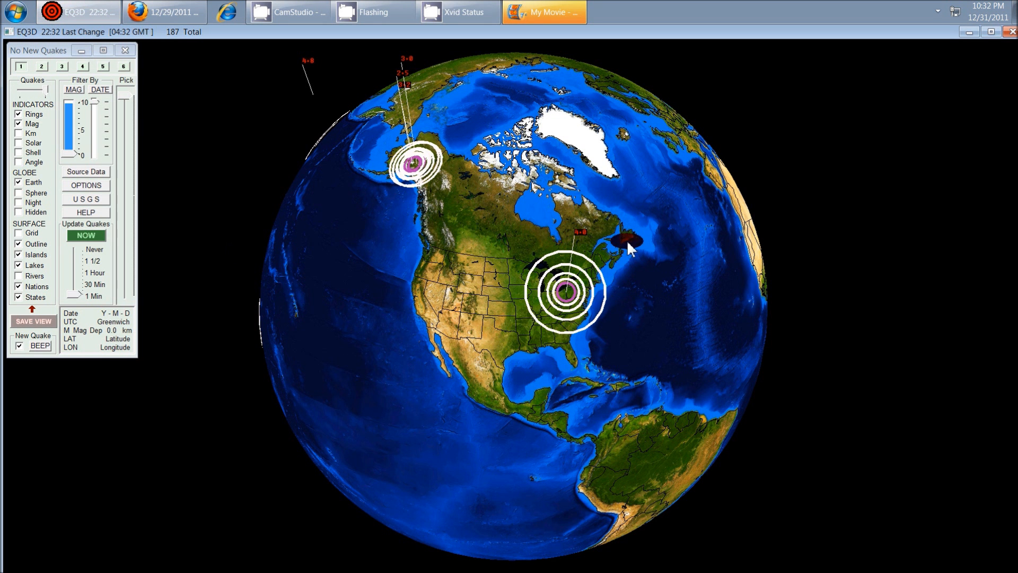
mouse_move(577, 243)
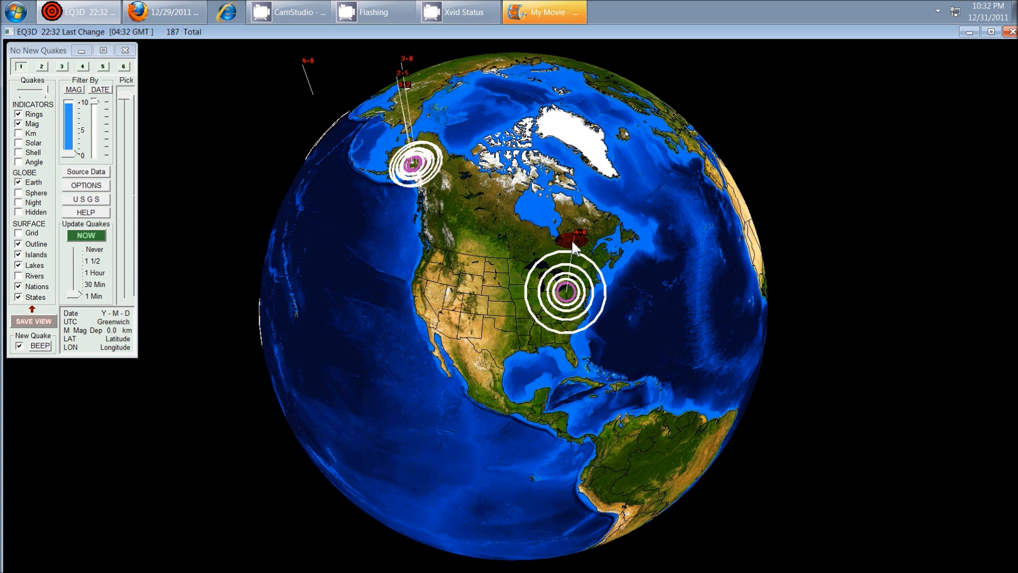
left_click(576, 232)
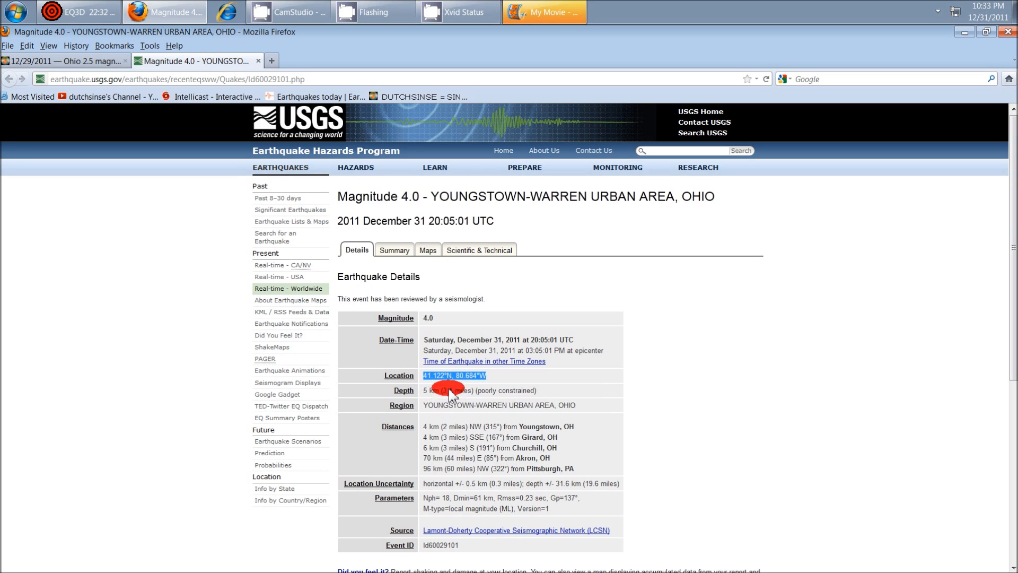
Step: Select the 41.122°N, 80.684°W location coordinates on the USGS quake page
left_click(12, 12)
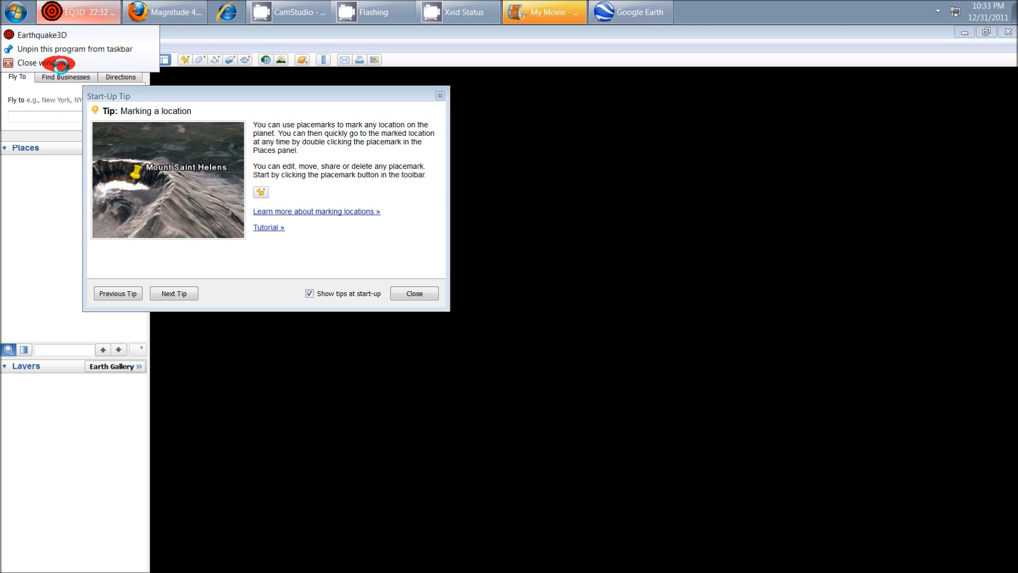
Step: Close the Earthquake3D window, leaving Google Earth at 41.122°N, 80.684°W
left_click(35, 63)
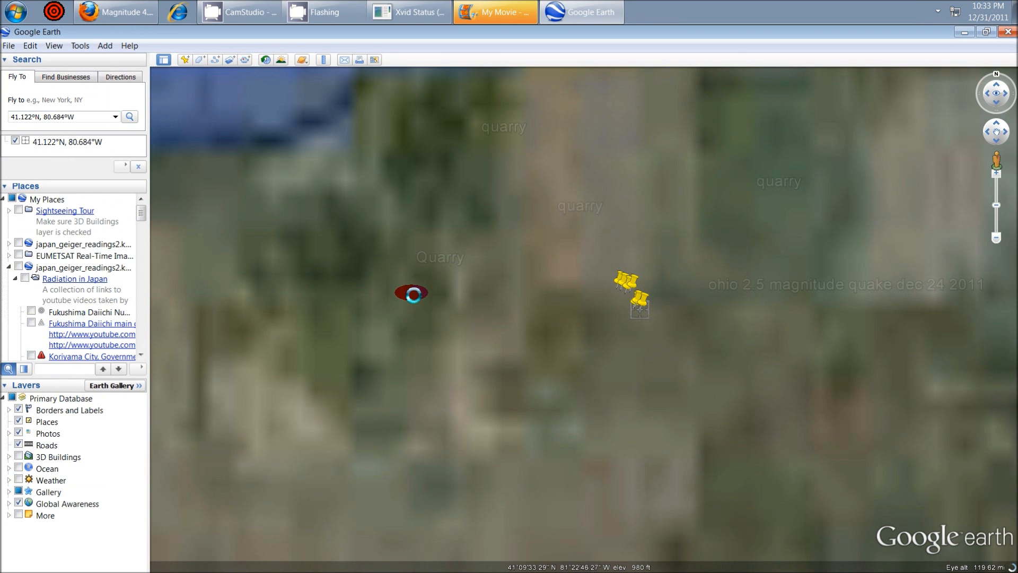